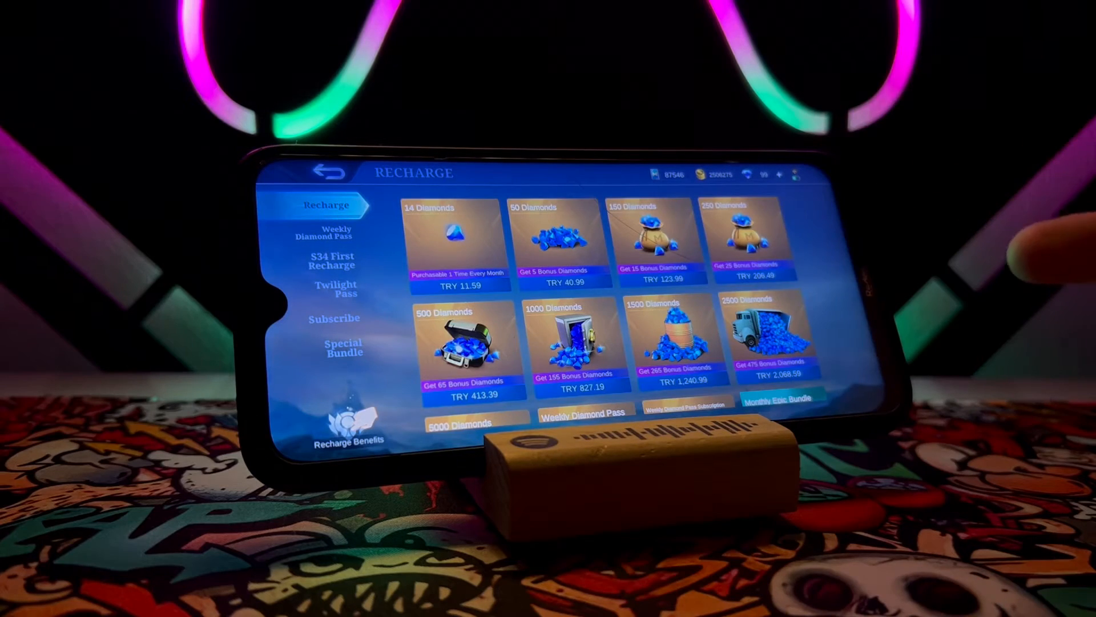
Attempt the 50 Diamonds package with Play balance and dismiss the transaction error.
left_click(553, 241)
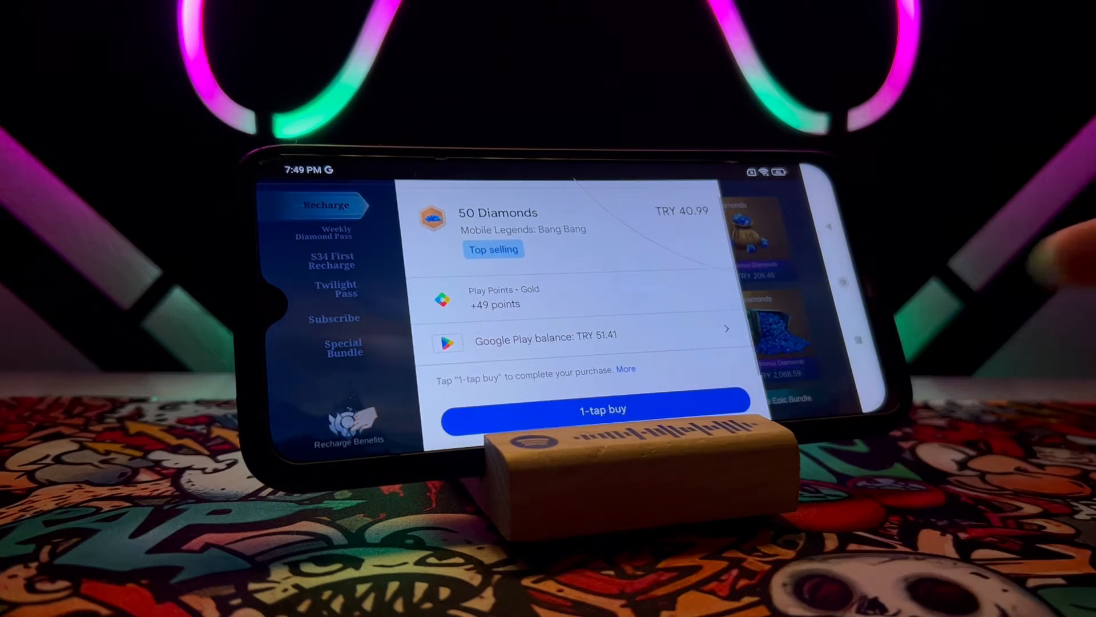
left_click(602, 410)
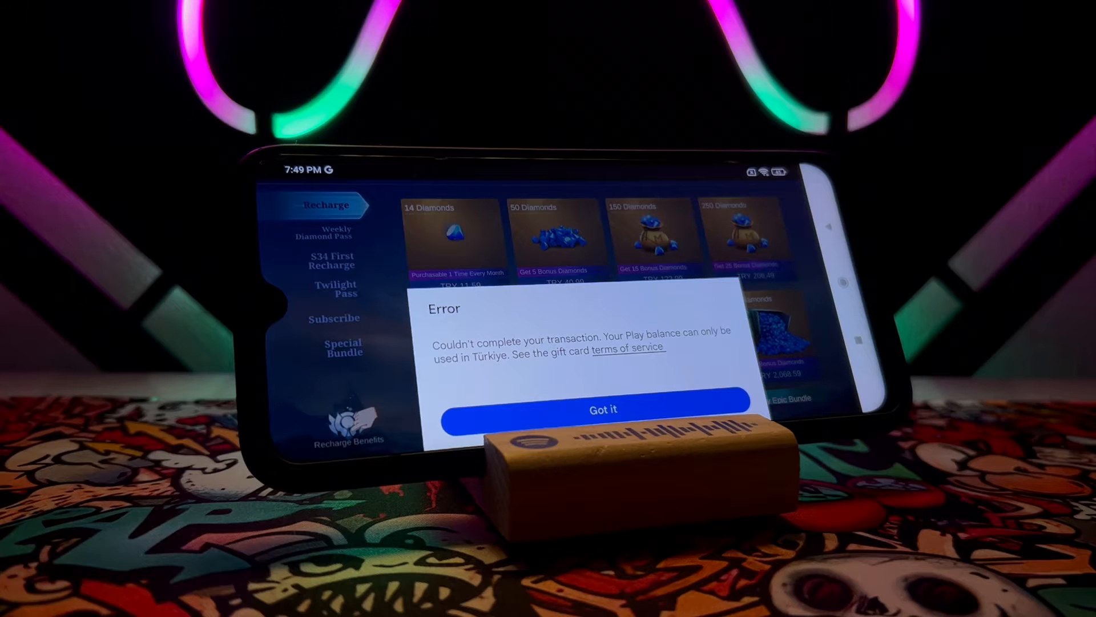
left_click(602, 409)
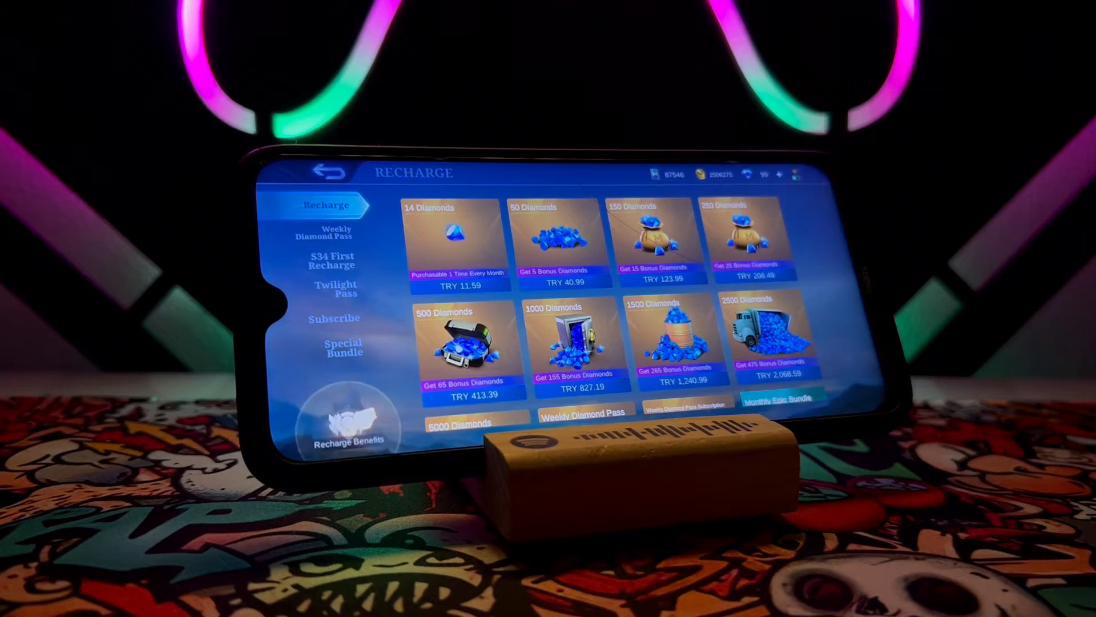
scroll("down", 3)
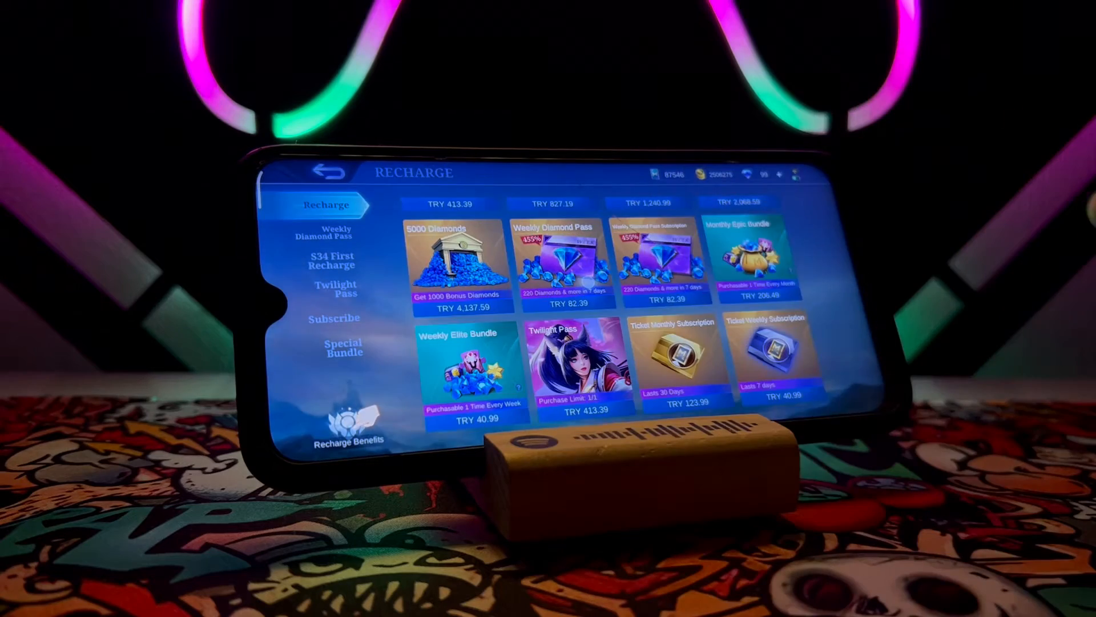
left_click(568, 262)
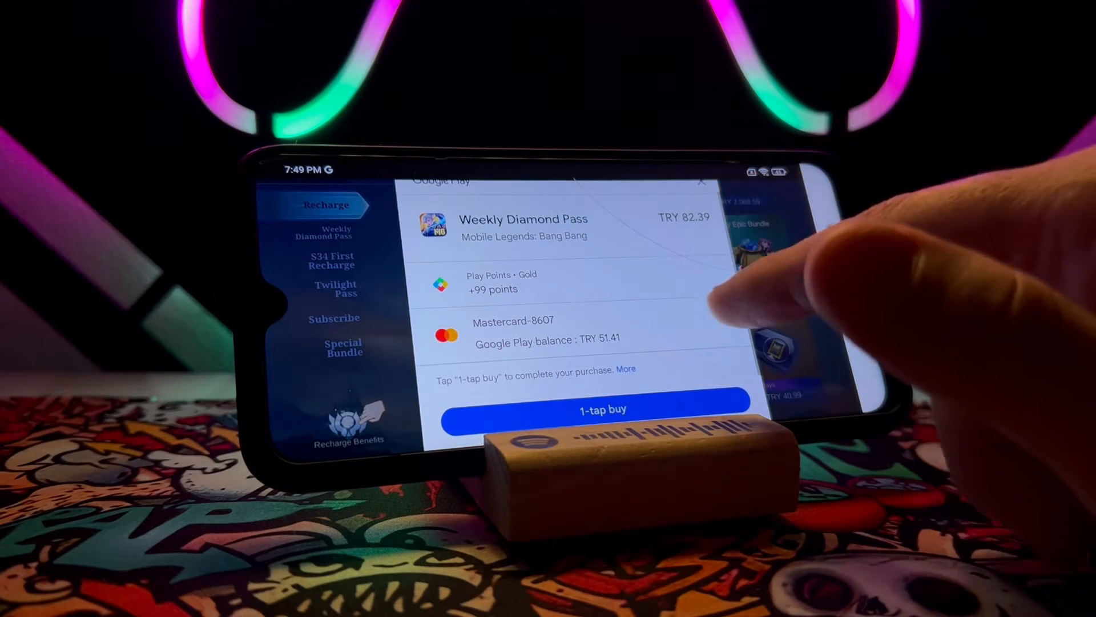
left_click(507, 332)
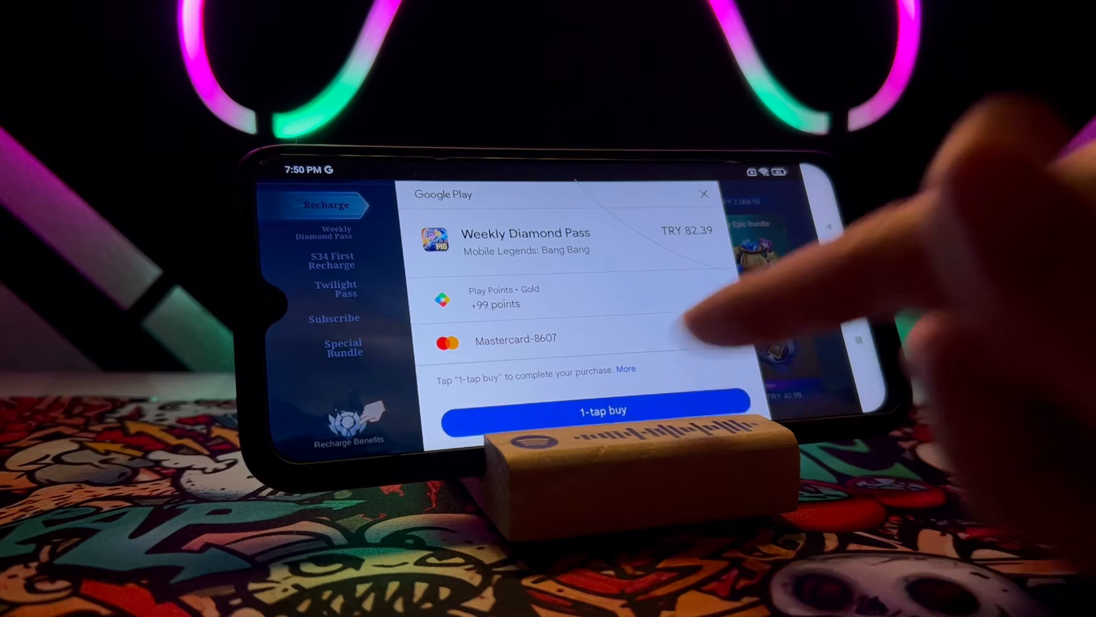
left_click(599, 410)
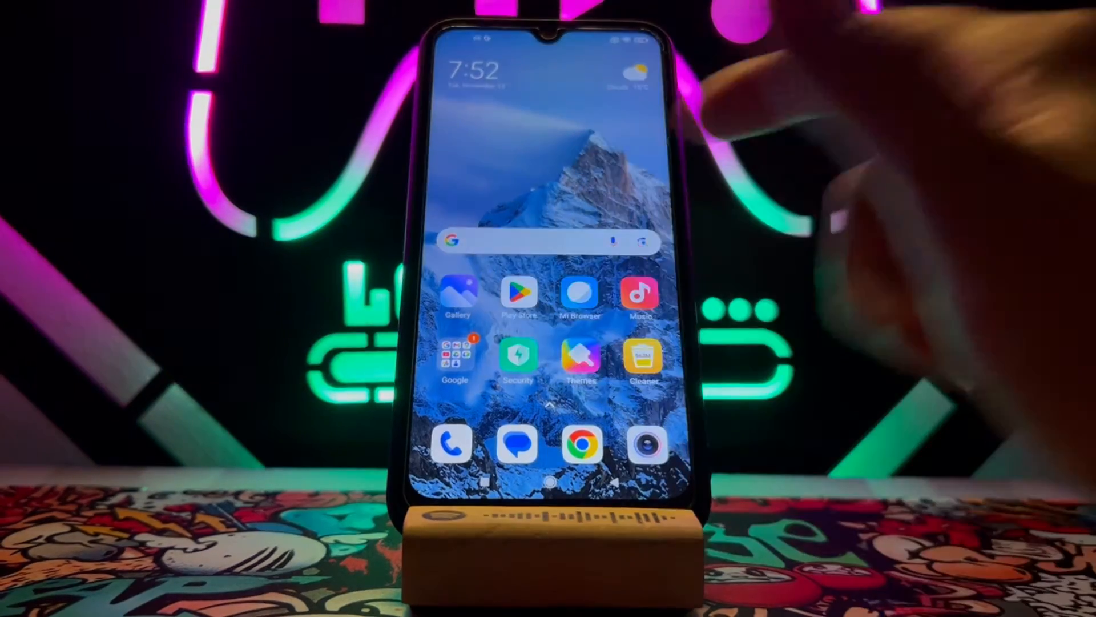
Reach Play Store's Payments & subscriptions and continue to the full online payment settings.
left_click(519, 294)
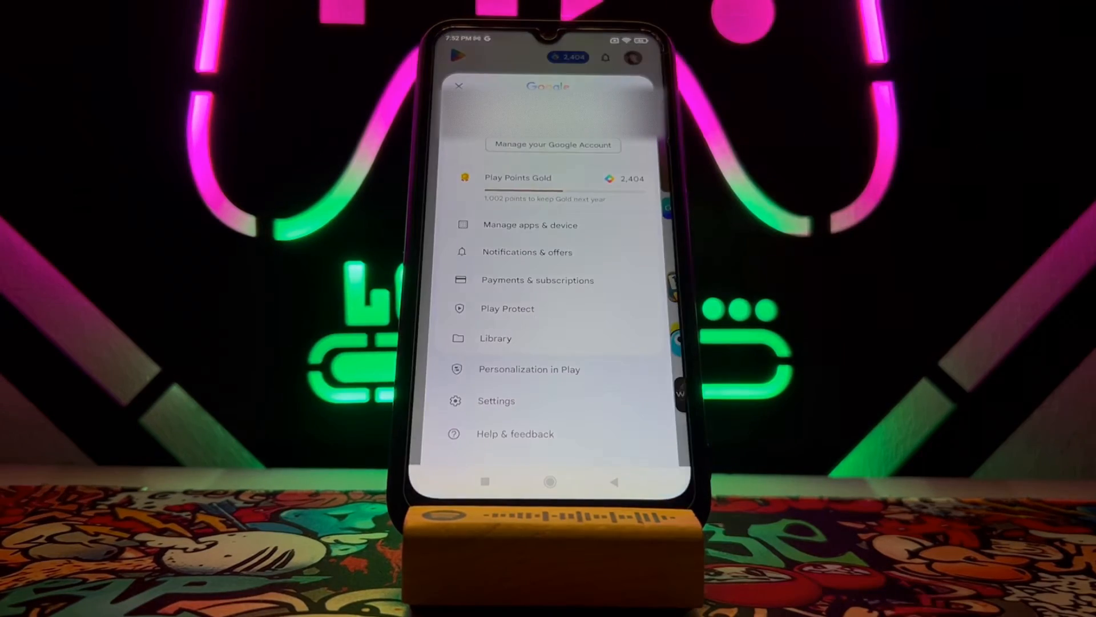
left_click(537, 280)
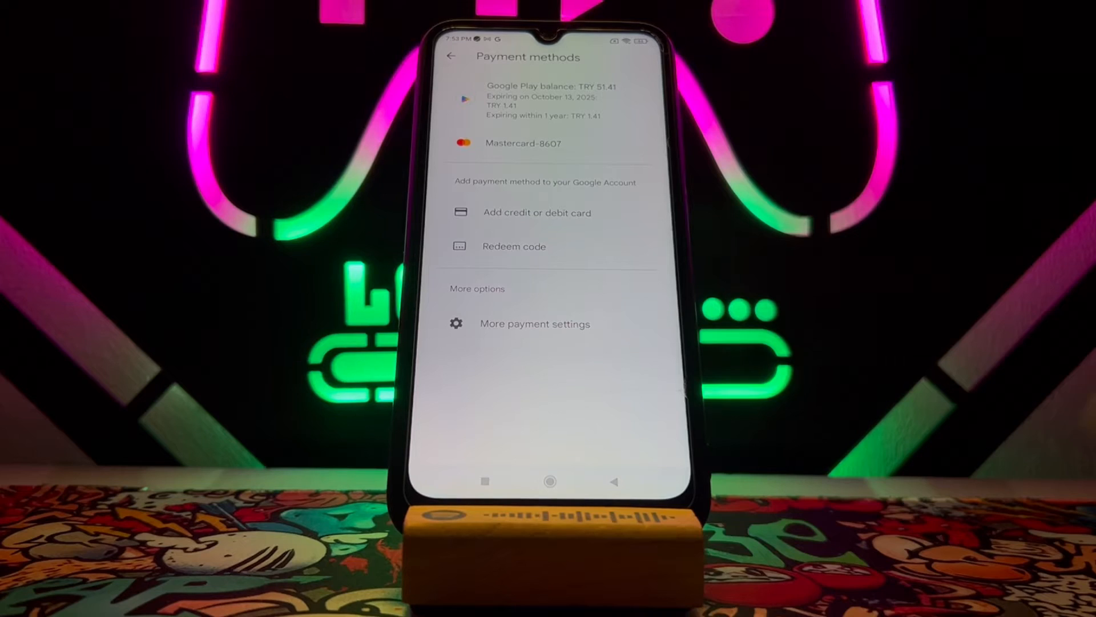
left_click(535, 323)
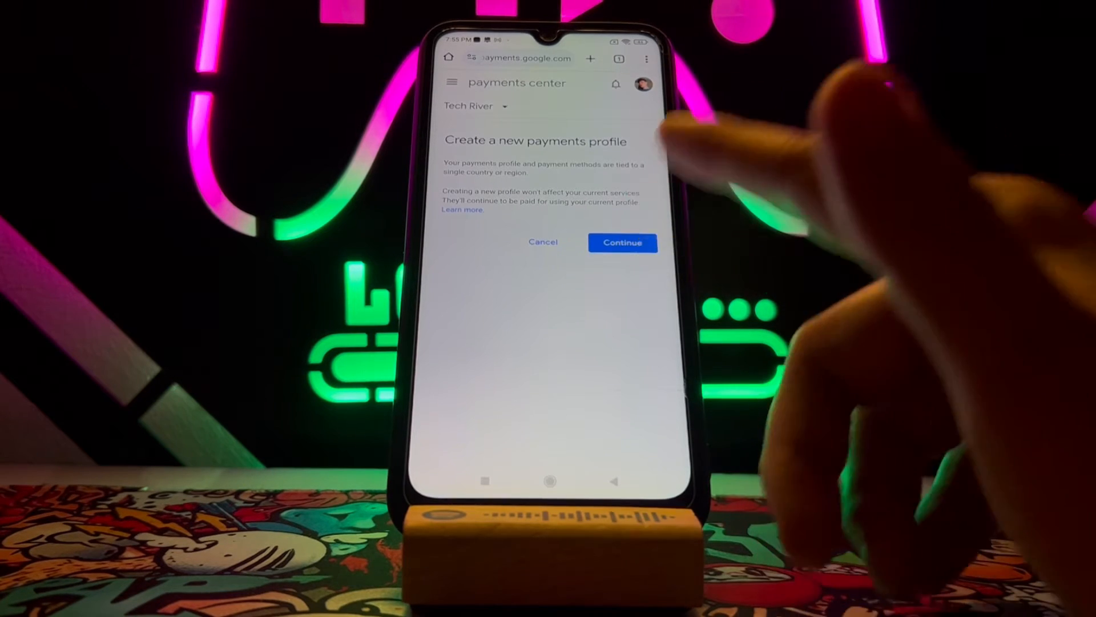
Create a Türkiye (TR) payments profile, submit the customer info and view the new profile.
left_click(621, 243)
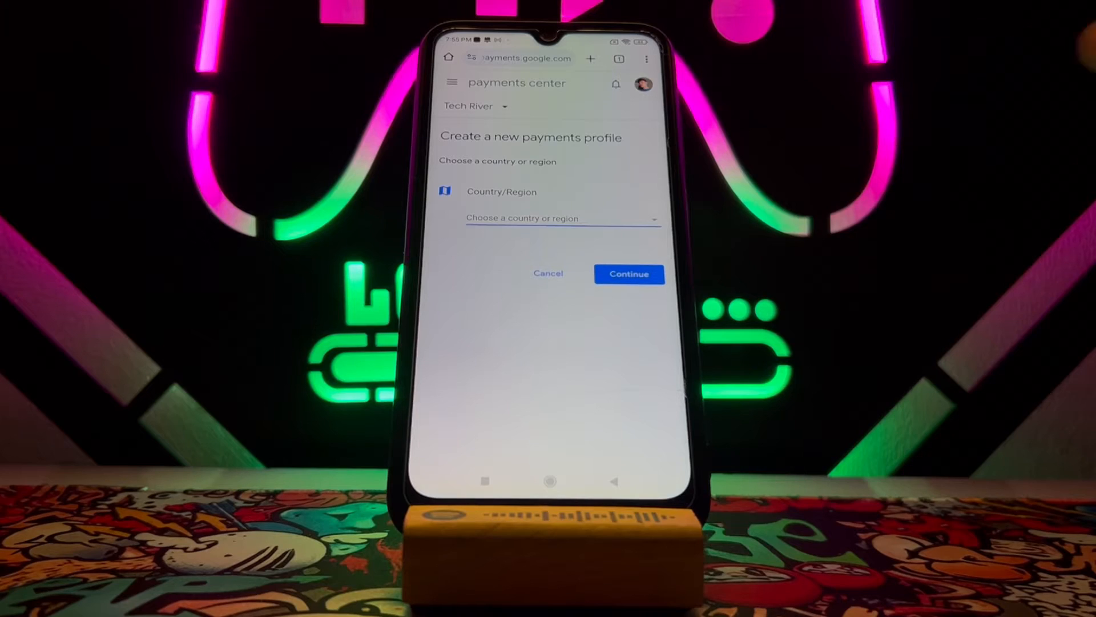
left_click(561, 217)
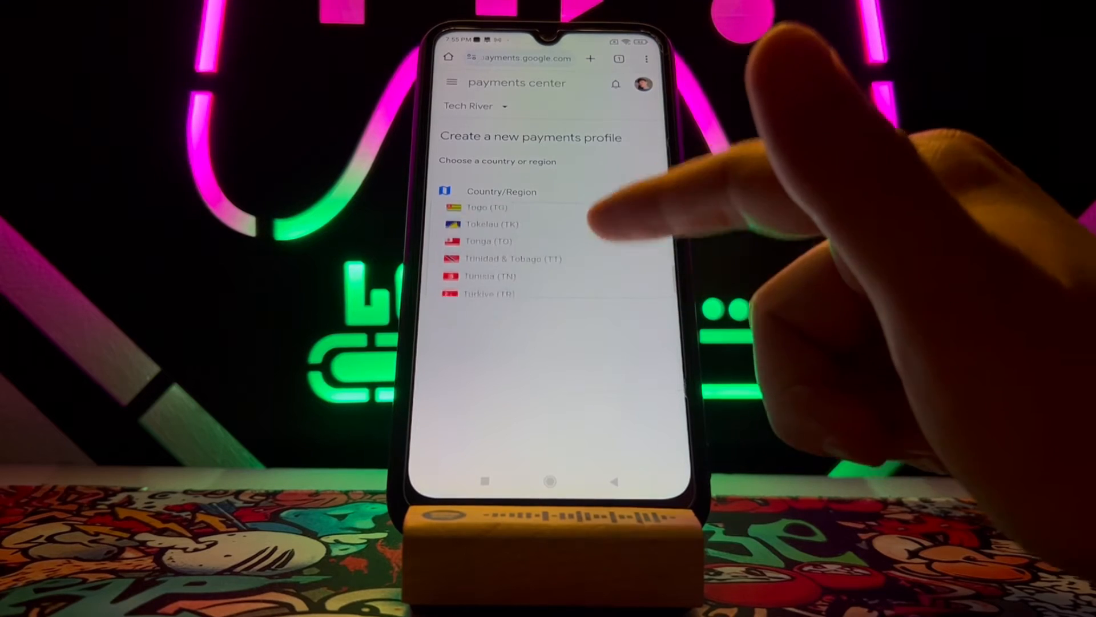
left_click(490, 294)
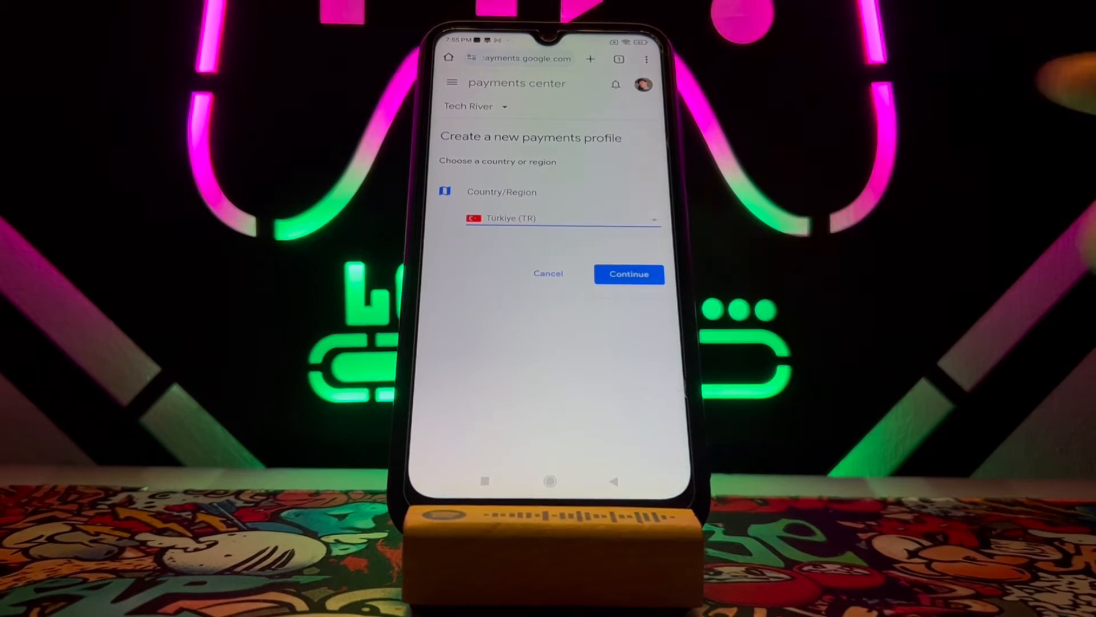
left_click(628, 273)
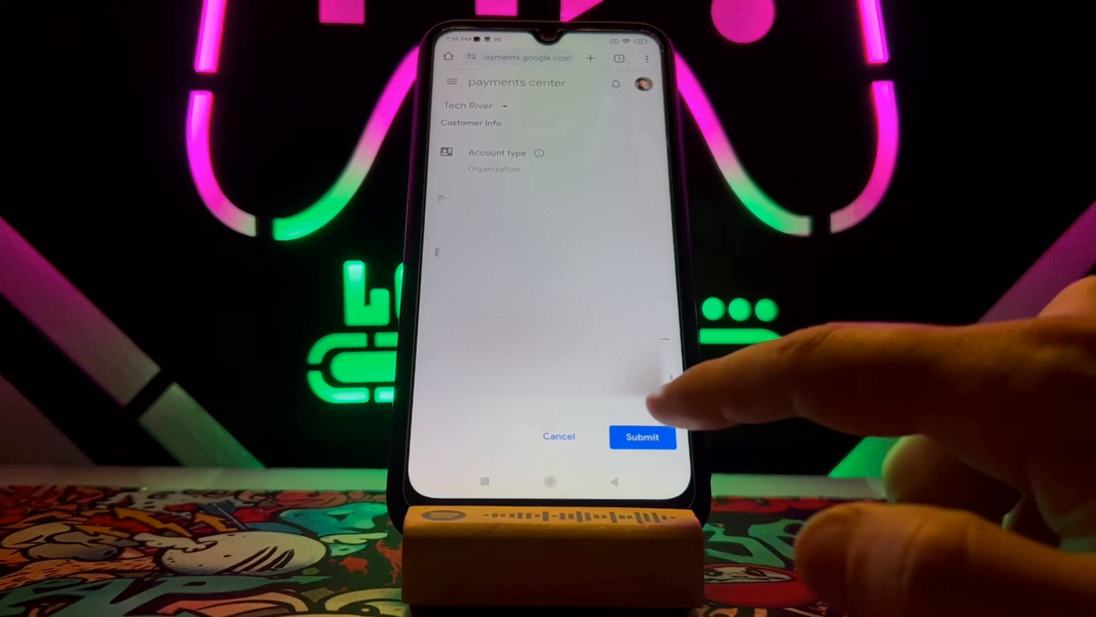
left_click(641, 436)
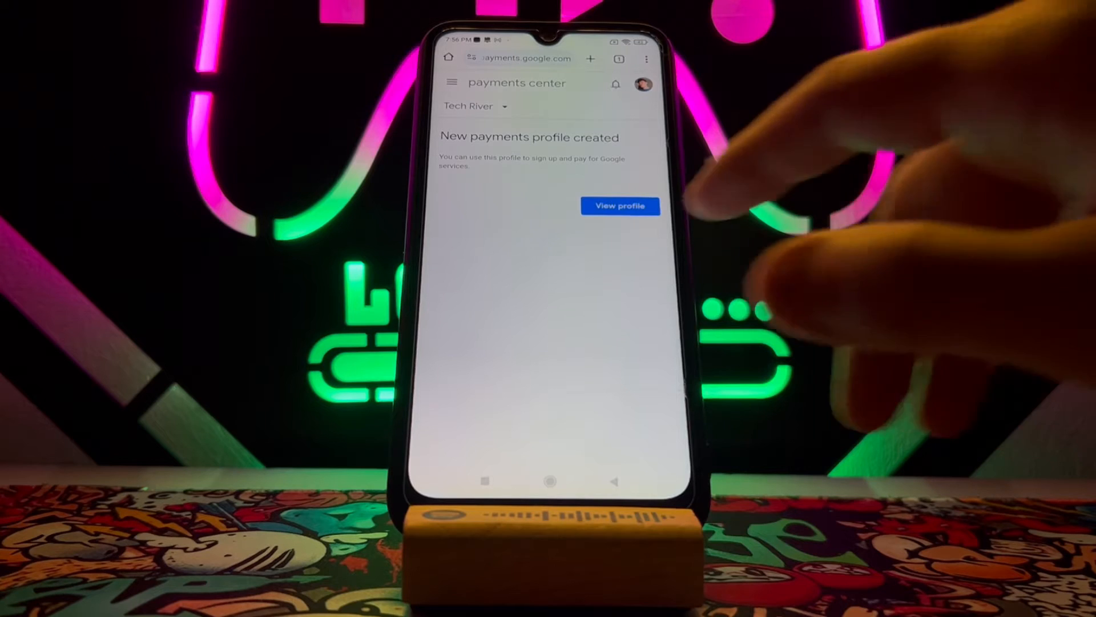
left_click(620, 206)
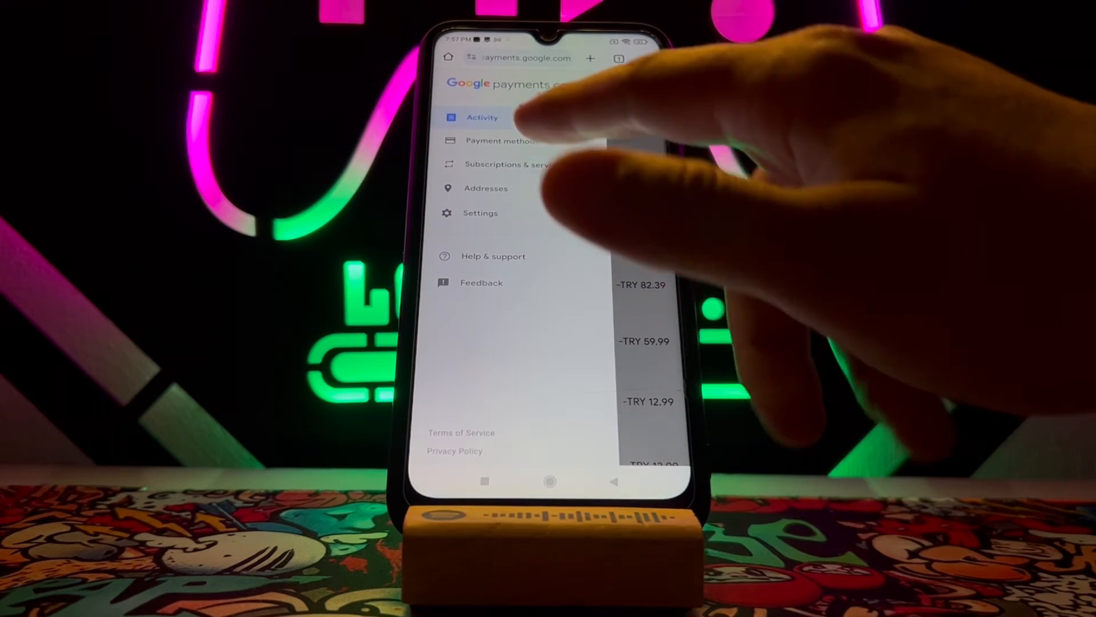
Remove Mastercard ••••8607, moving its Spotify subscription to Google Play balance.
left_click(481, 116)
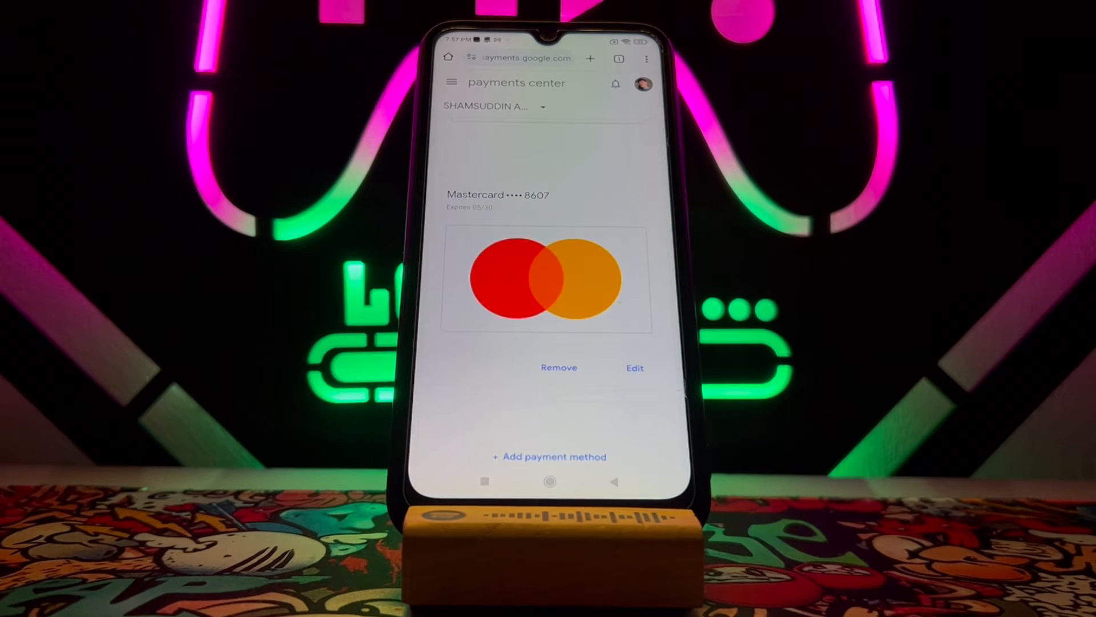
scroll("down", 3)
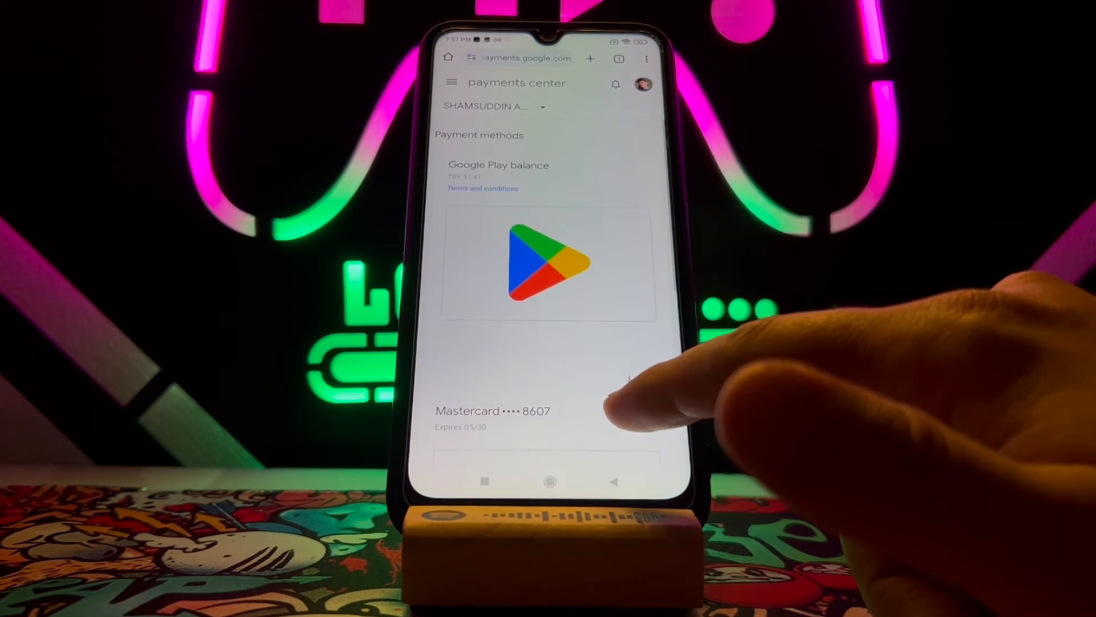
left_click(491, 410)
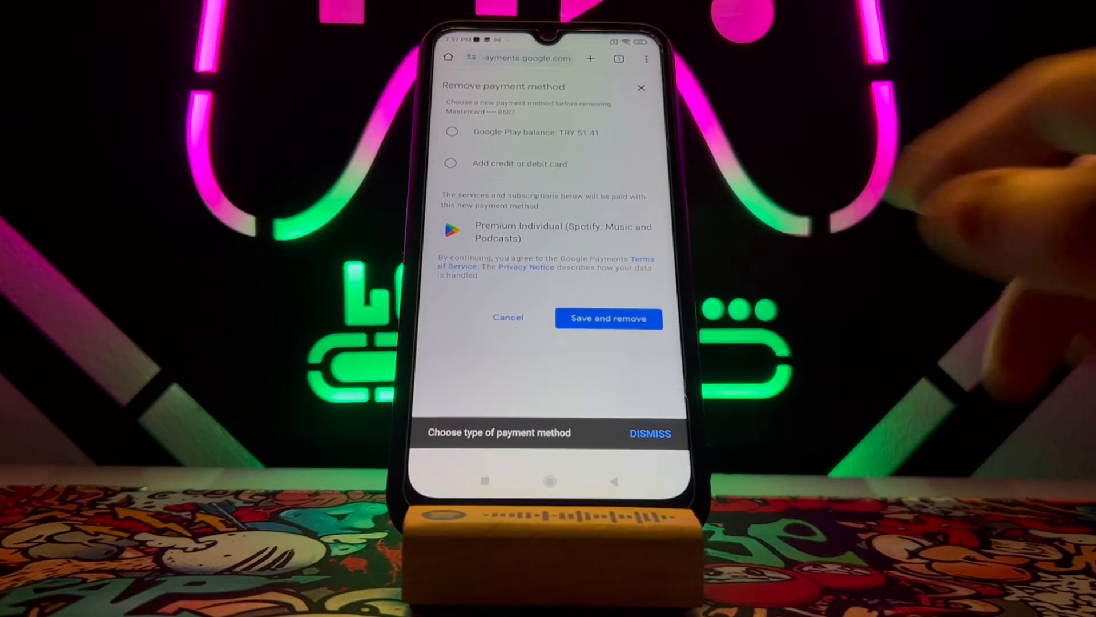
left_click(452, 132)
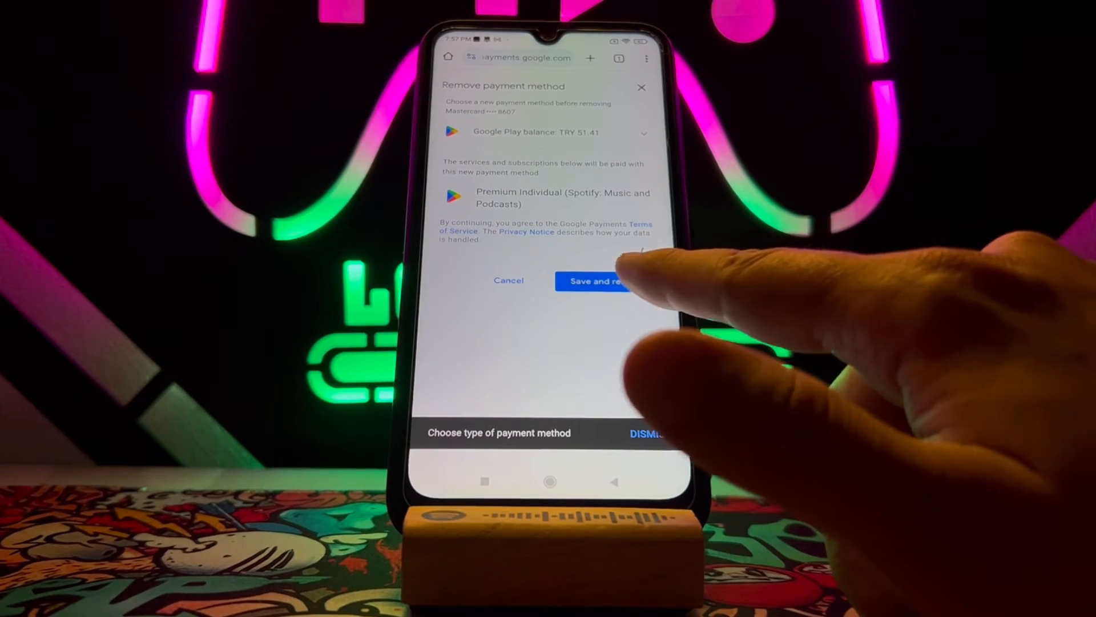
left_click(597, 281)
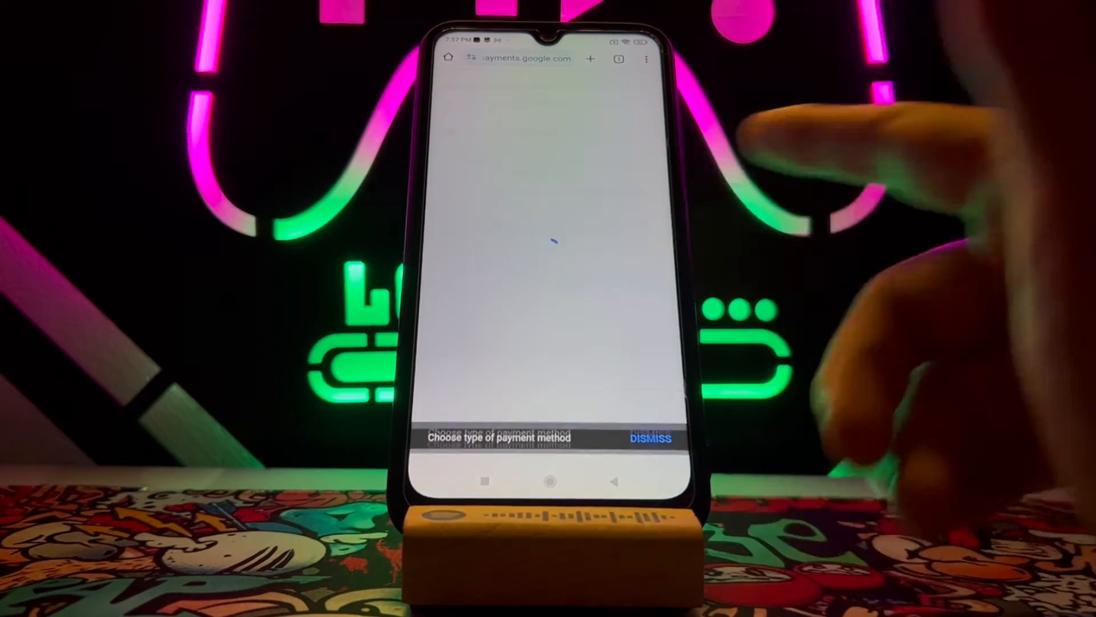
Confirm the removal and dismiss the card-removed confirmation.
left_click(649, 438)
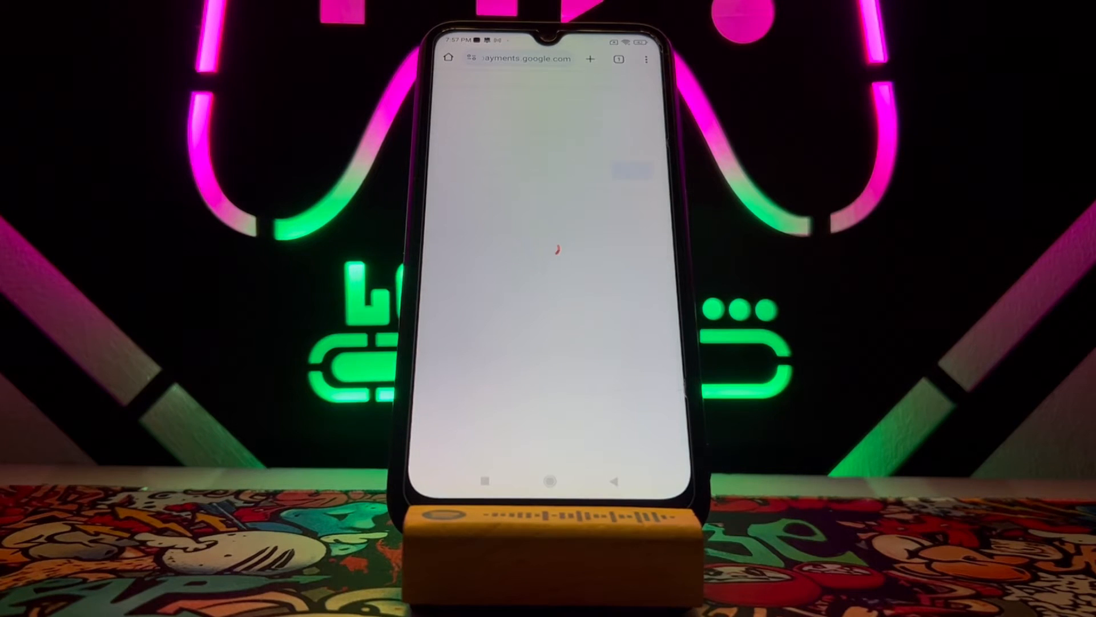
left_click(628, 171)
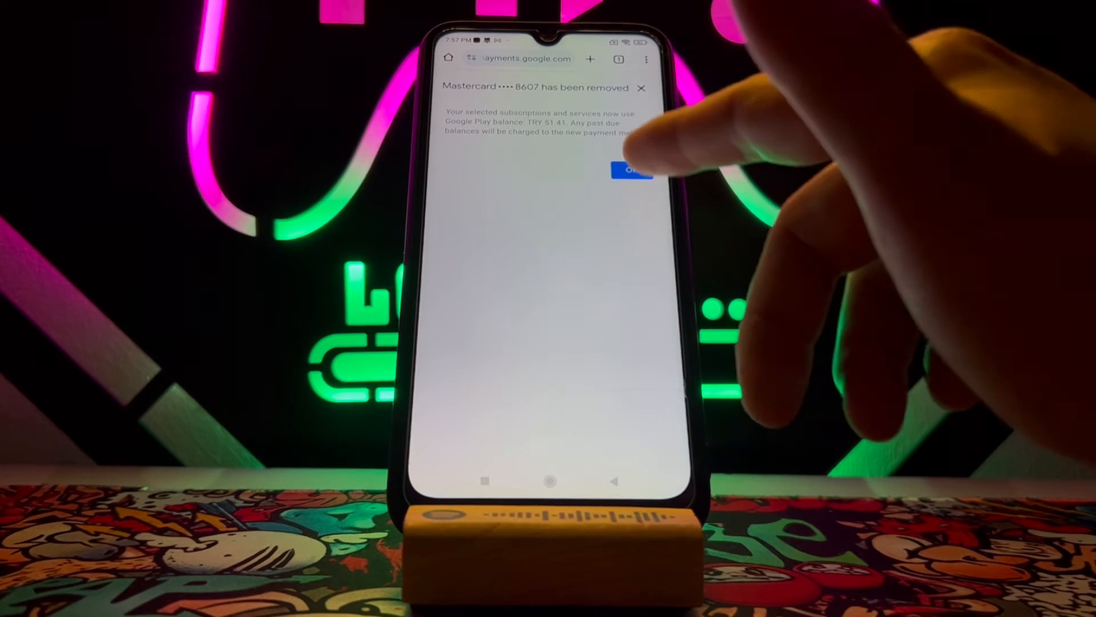
left_click(632, 171)
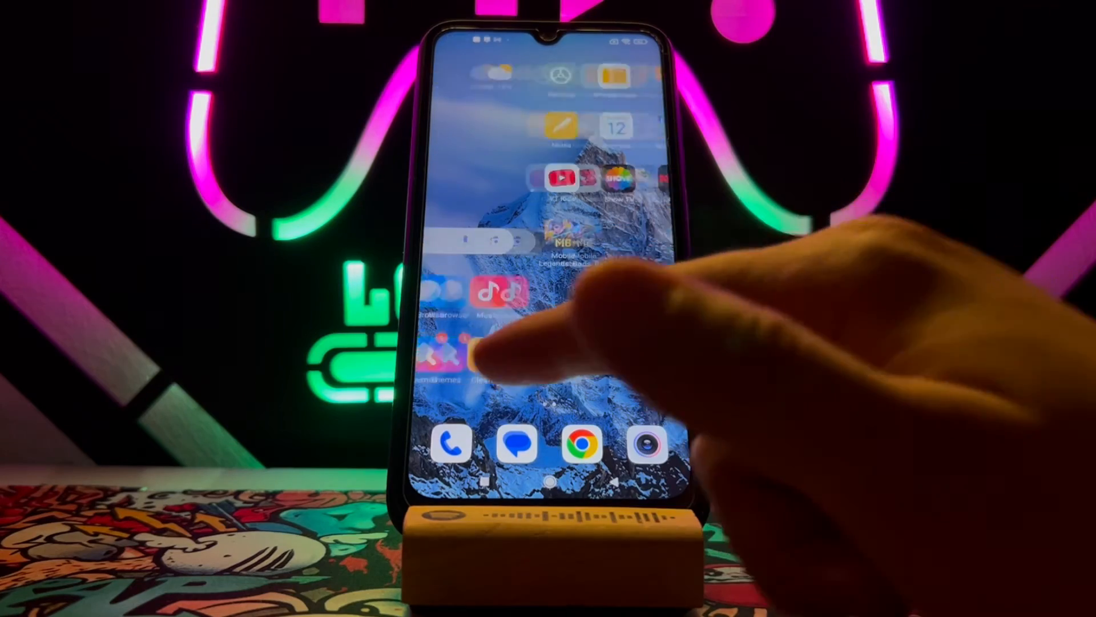
Reach Google Play Store's app info via Settings > Apps > Manage apps.
left_click(482, 363)
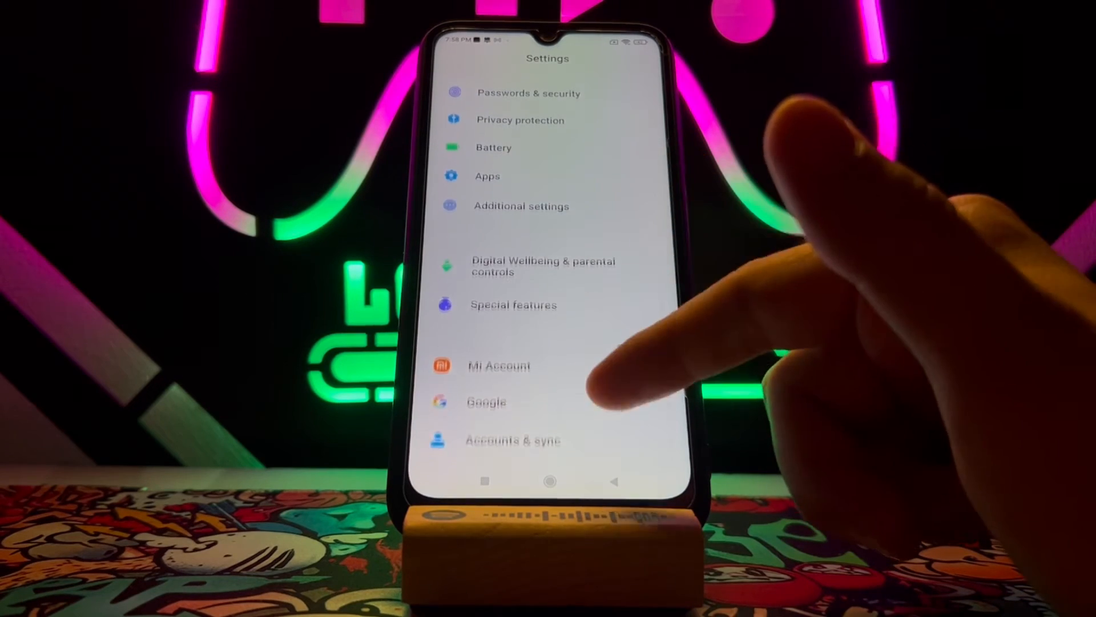
left_click(486, 176)
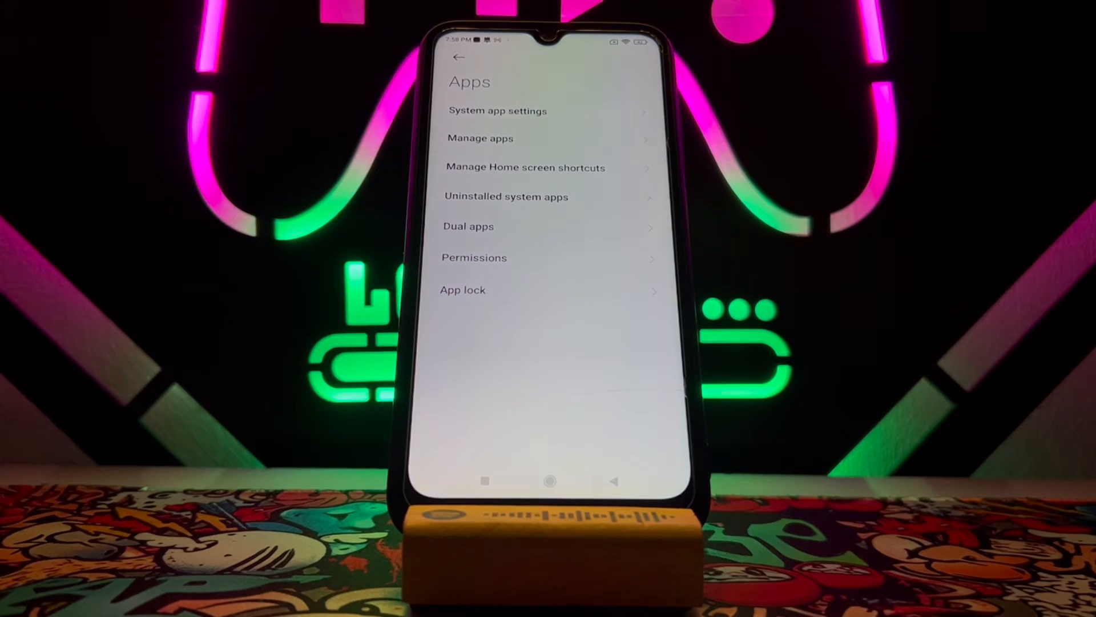
left_click(480, 138)
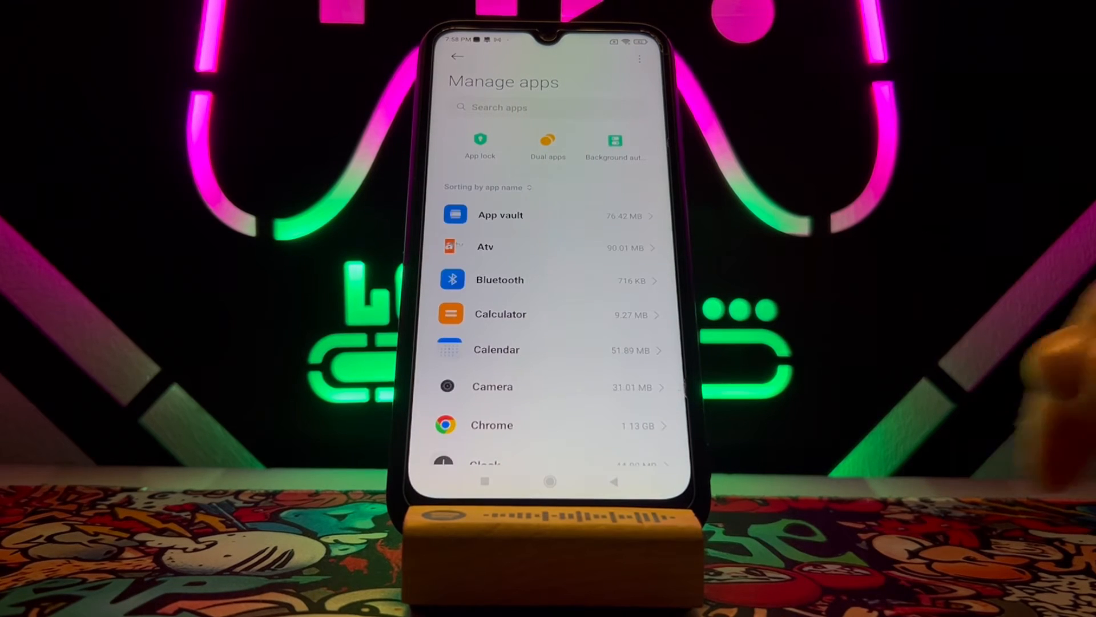
scroll("down", 3)
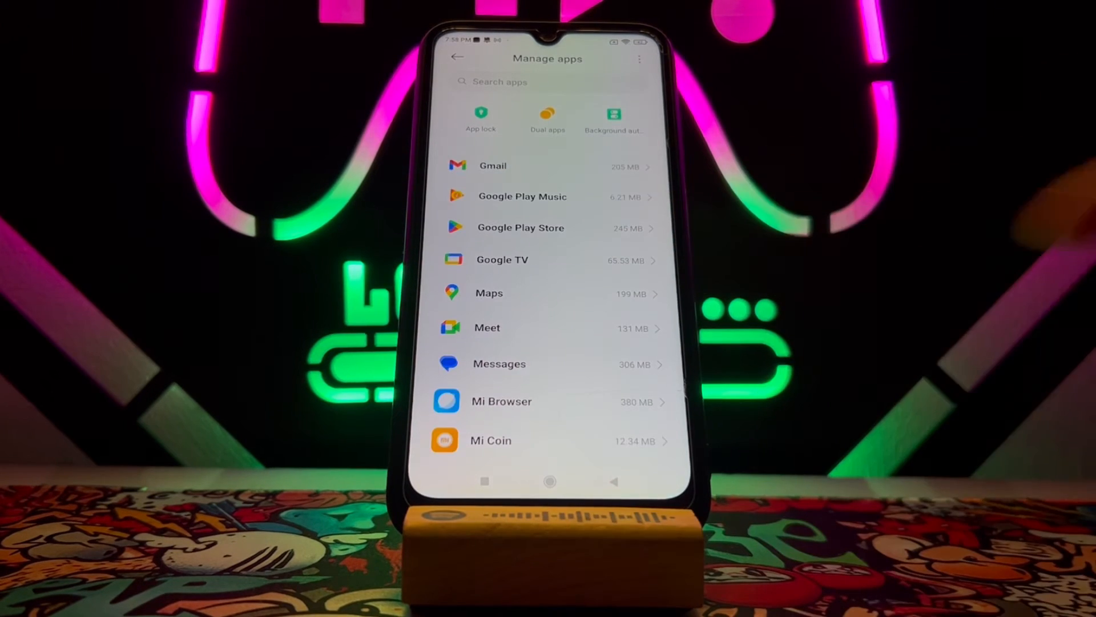
left_click(520, 227)
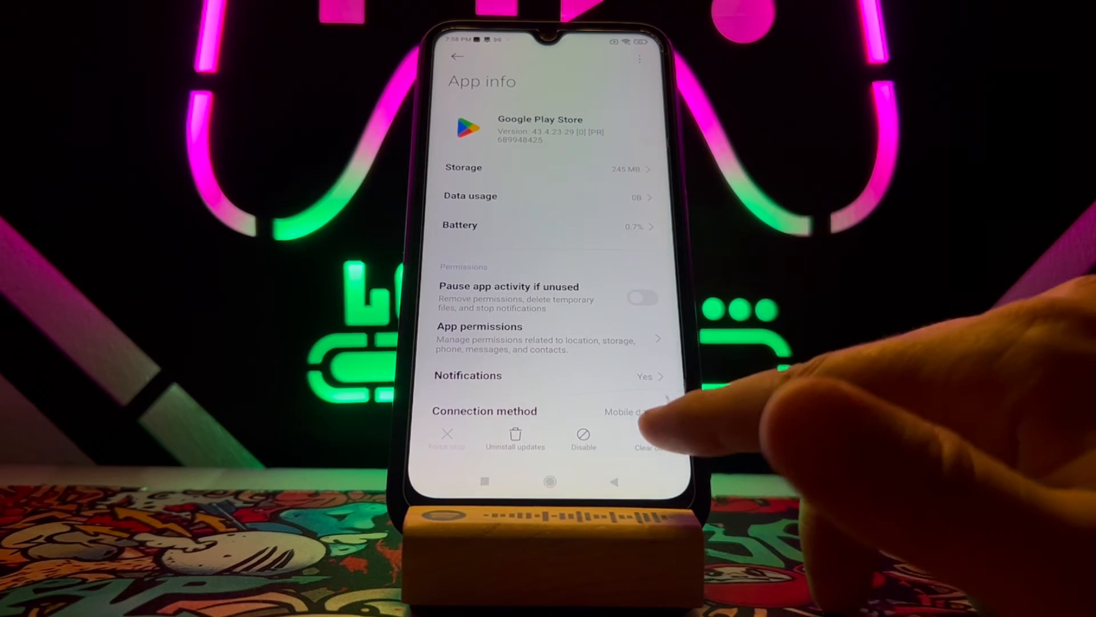
Clear Play Store's data, dropping storage from 245 MB to 116 MB, and return to Settings.
left_click(647, 437)
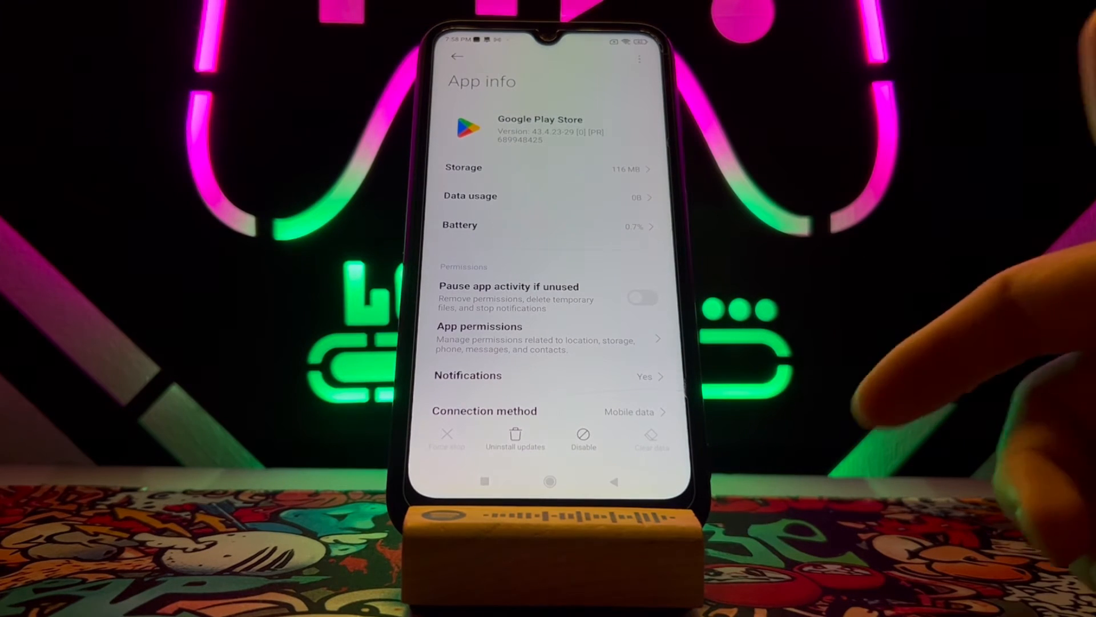
scroll("down", 3)
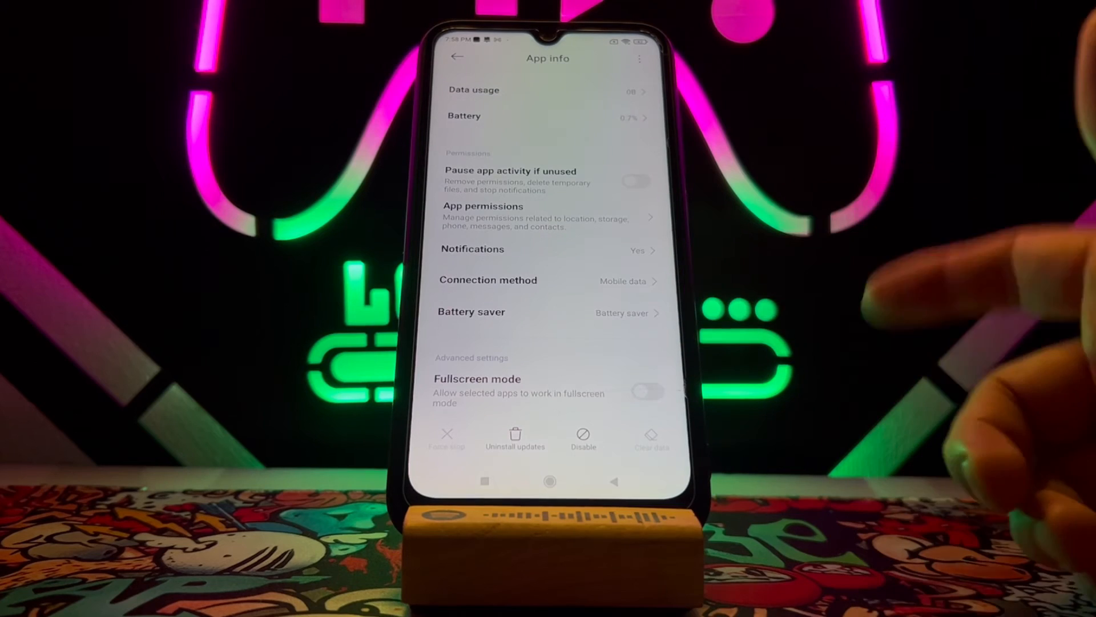
left_click(457, 57)
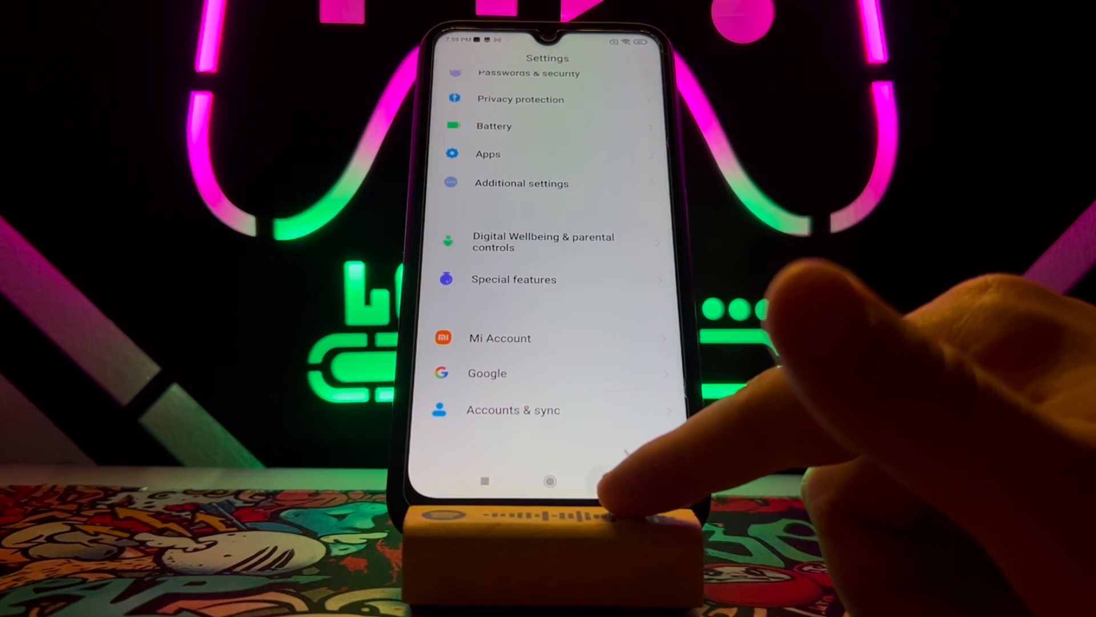
Save the new Mastercard-5030 and buy the Weekly Diamond Pass with card plus Play balance.
left_click(549, 481)
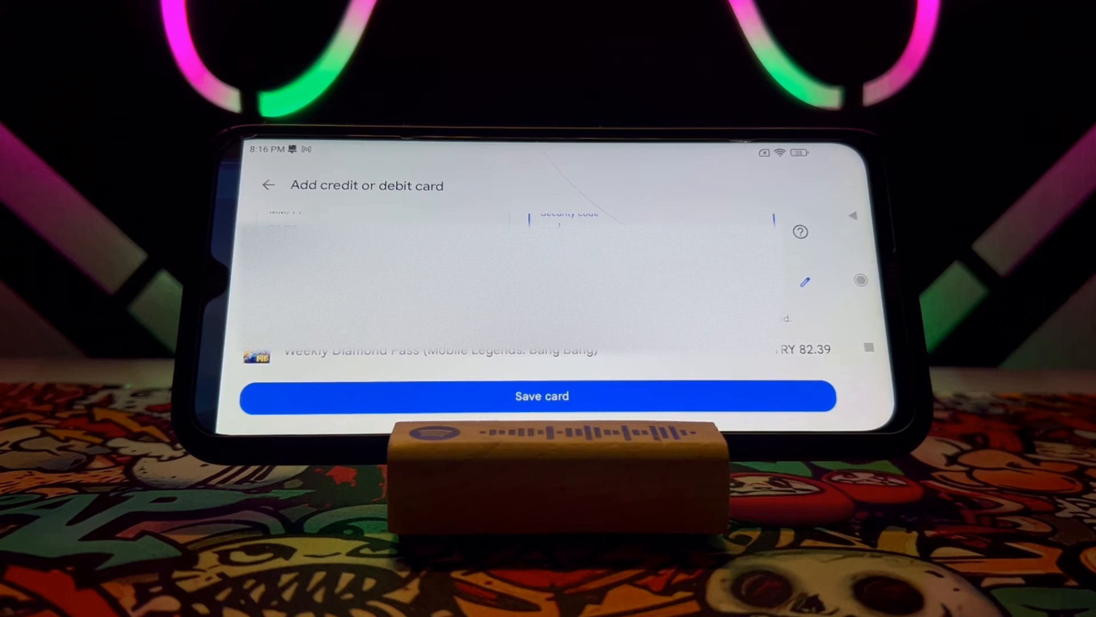
left_click(541, 396)
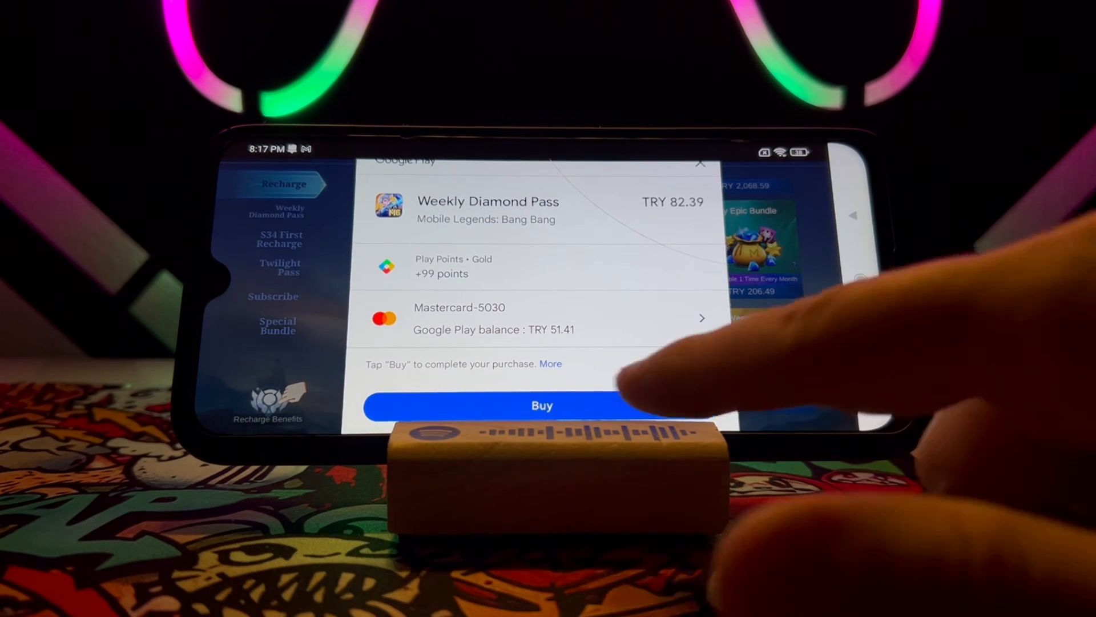
left_click(541, 405)
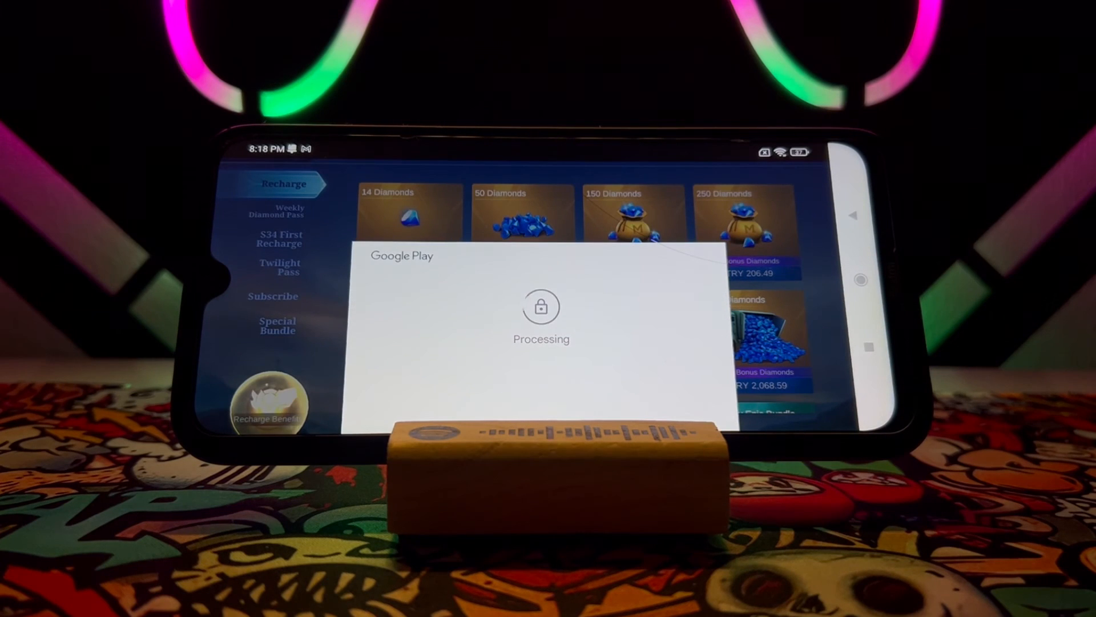